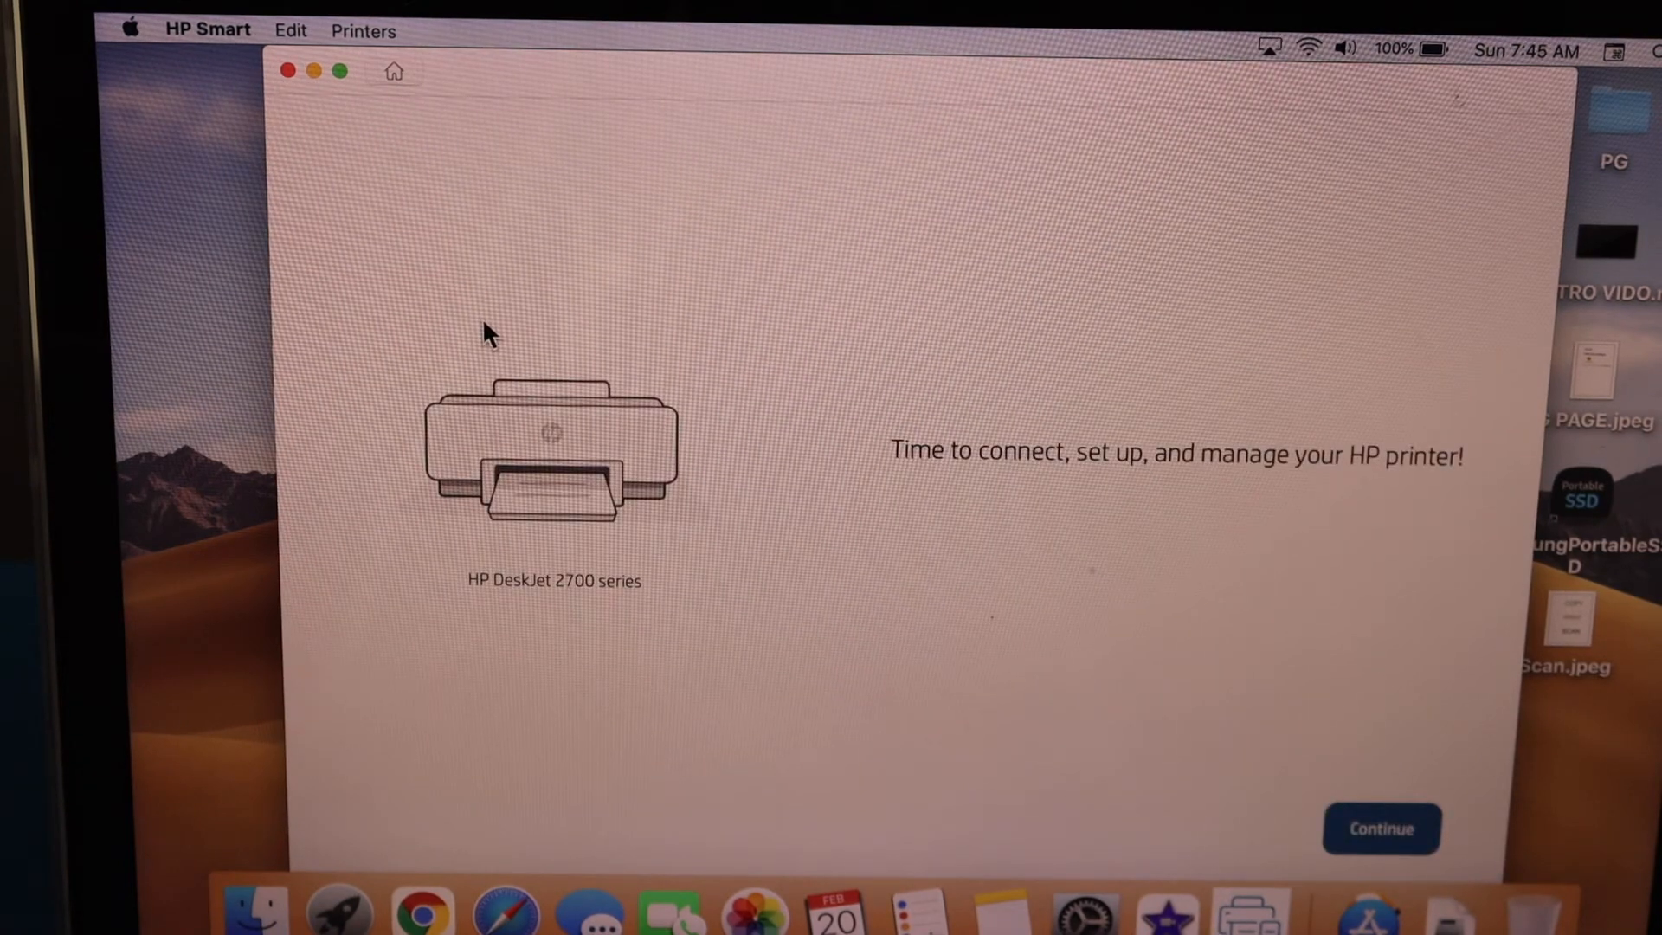
Start setting up the HP DeskJet 2700 from the HP Smart welcome screen
{"action": "left_click", "coordinate": [1380, 829]}
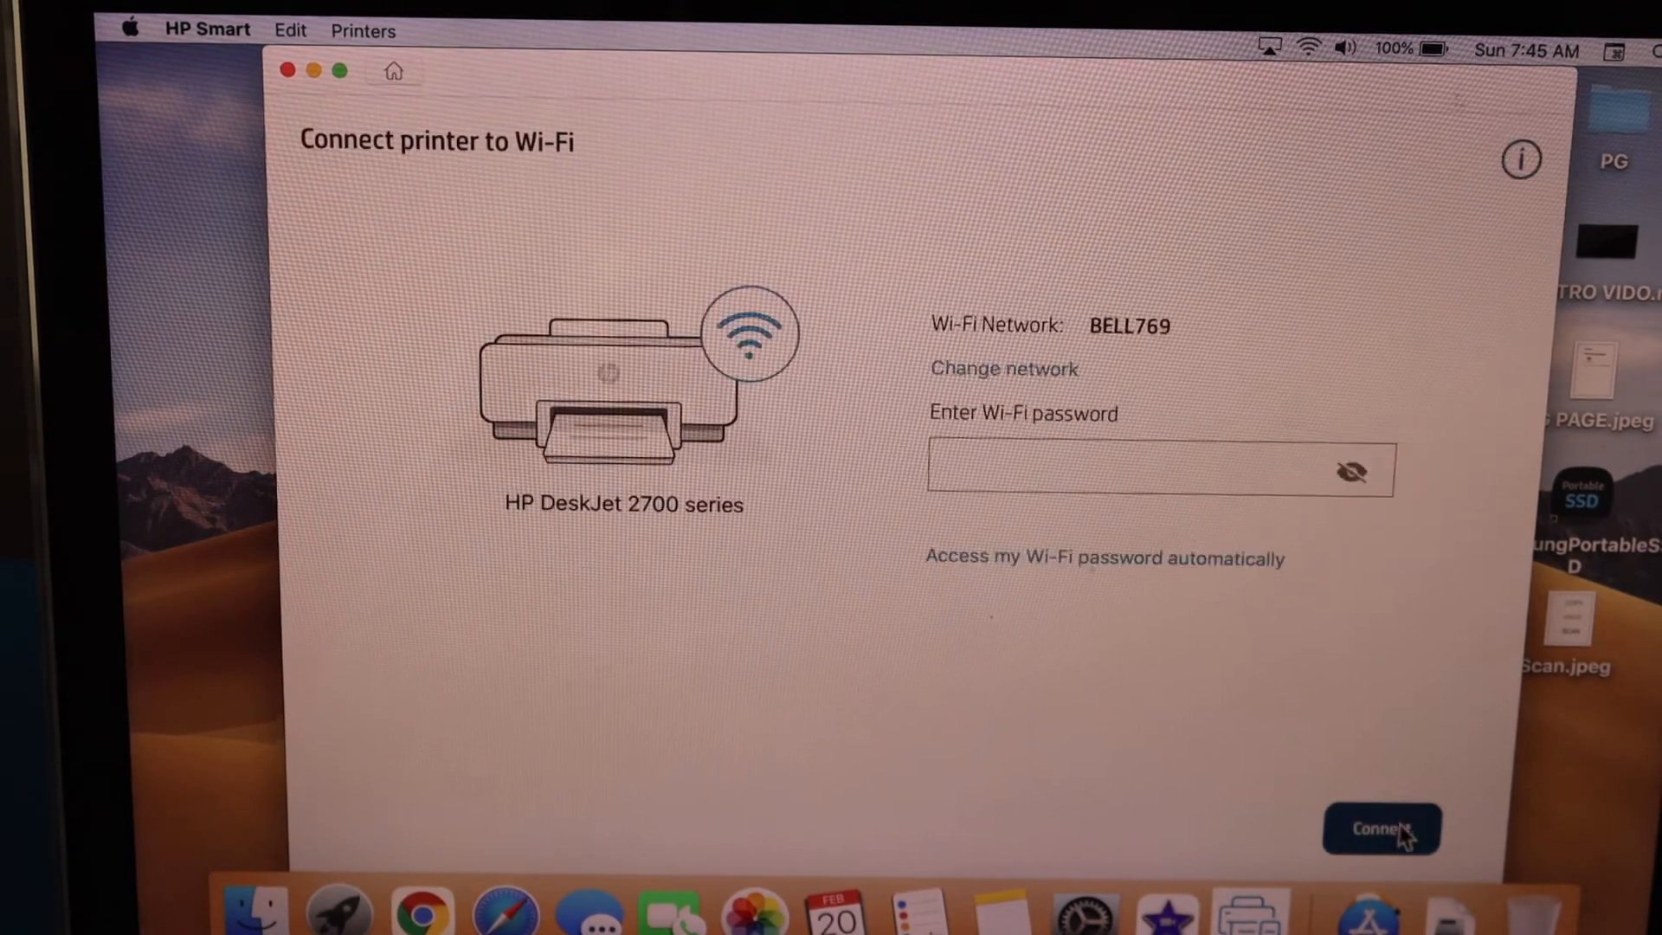
Let HP Smart fetch the BELL769 Wi-Fi password automatically and finish connecting the printer
{"action": "left_click", "coordinate": [1104, 557]}
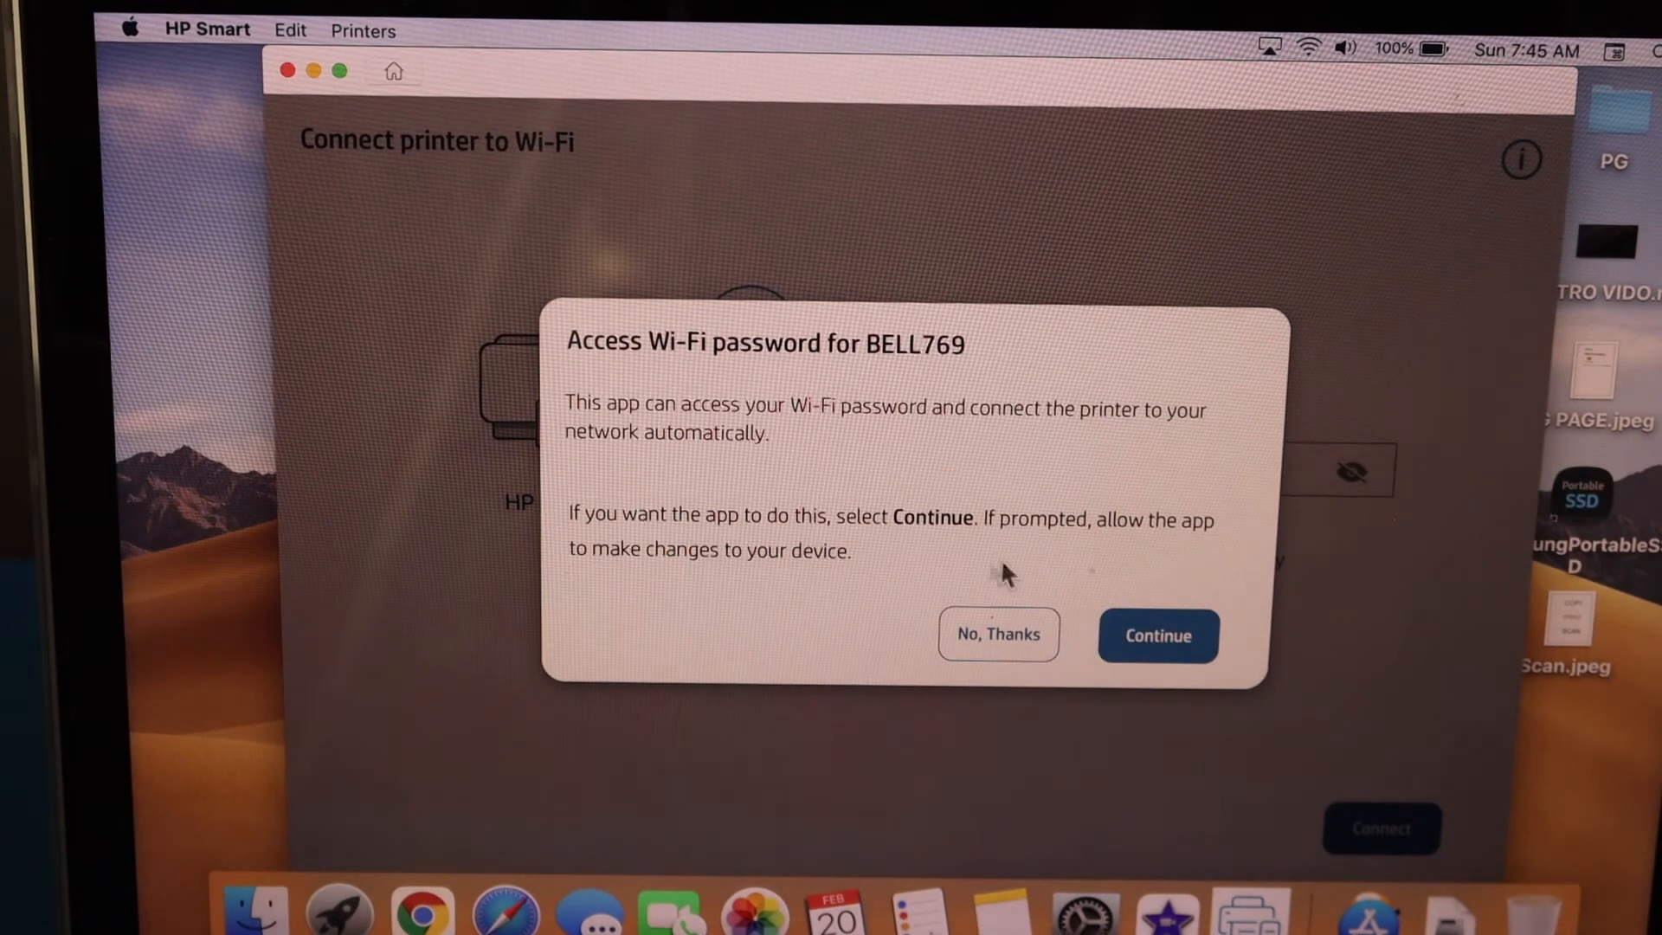
{"action": "mouse_move", "coordinate": [899, 625]}
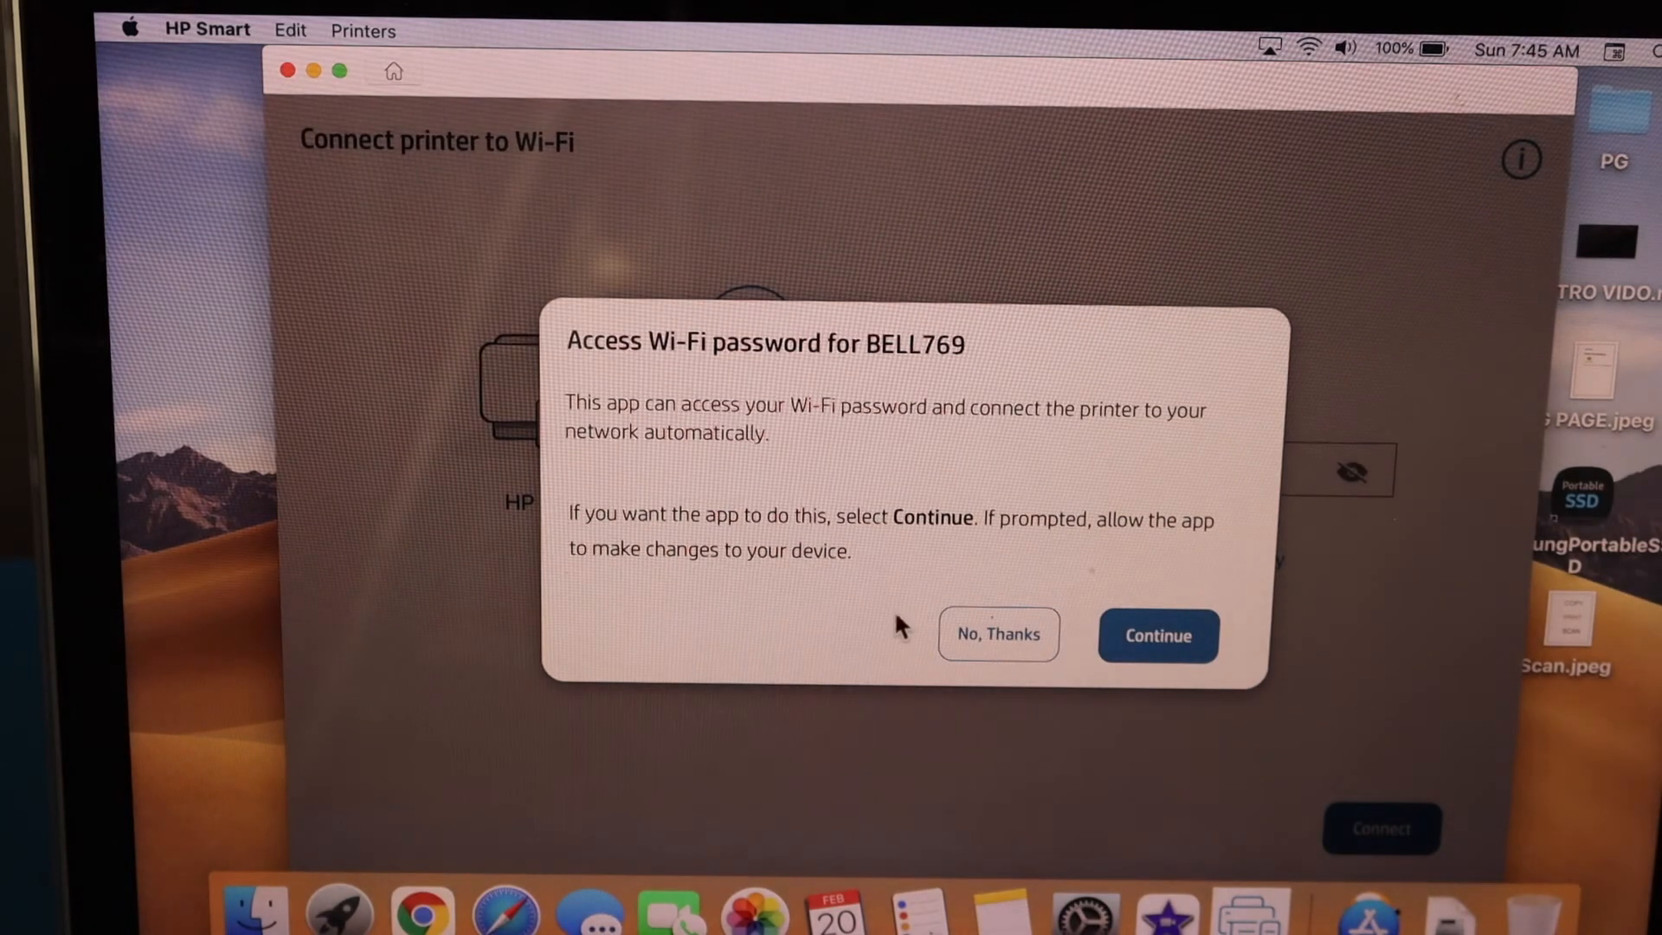
{"action": "left_click", "coordinate": [1158, 636]}
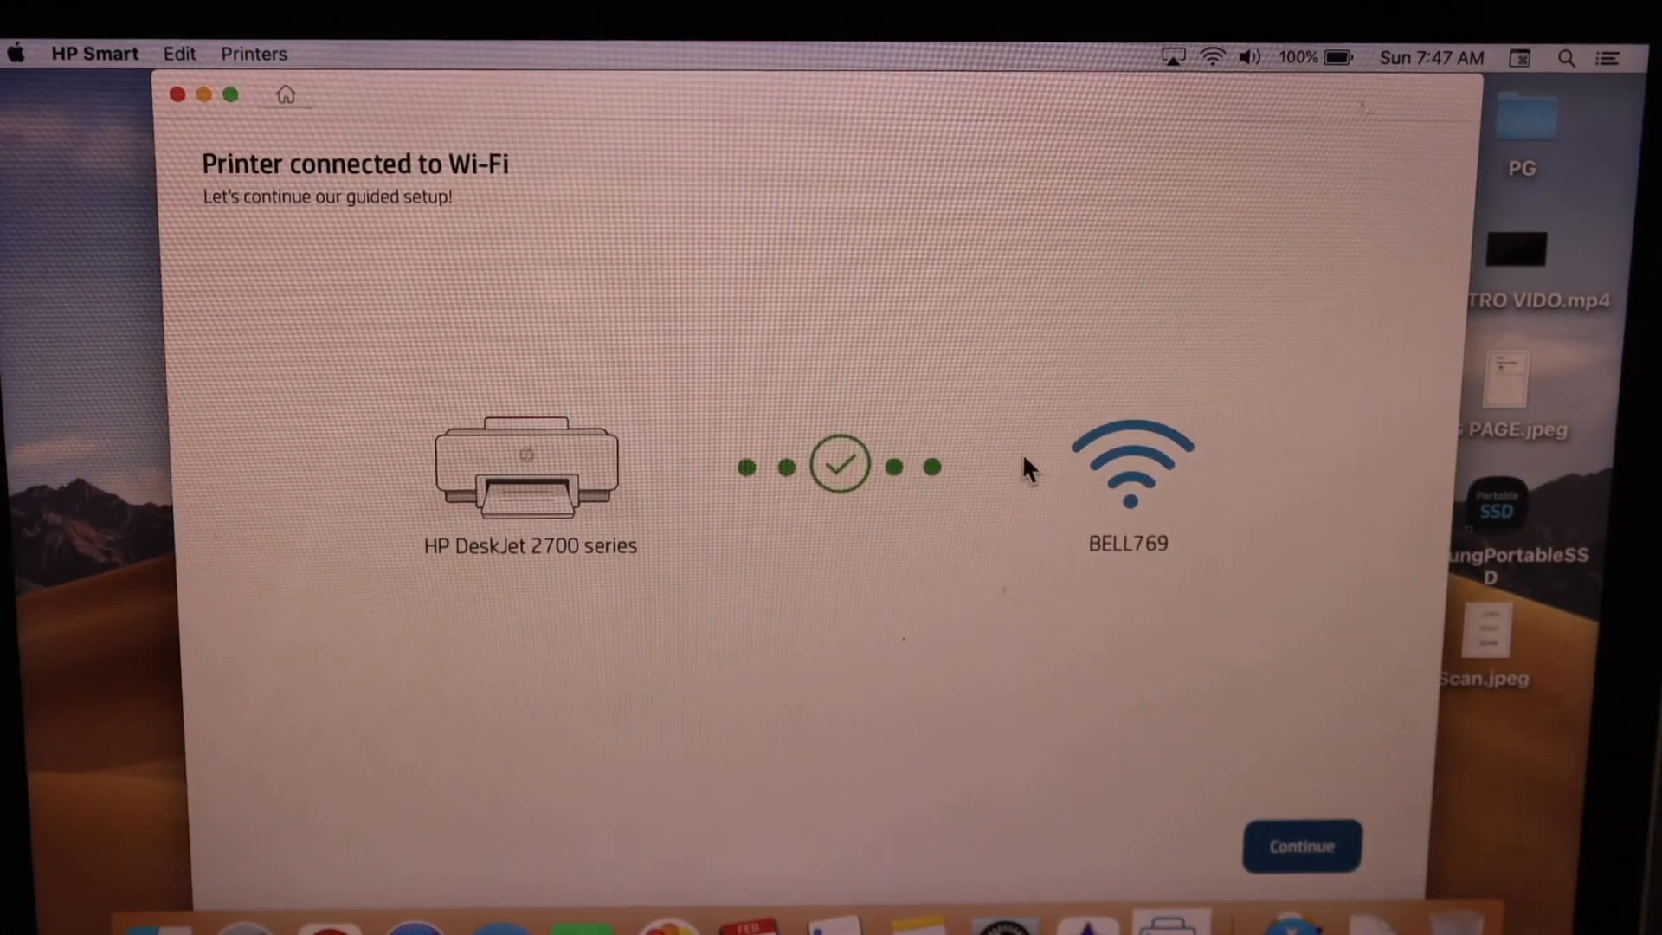
{"action": "left_click", "coordinate": [1300, 846]}
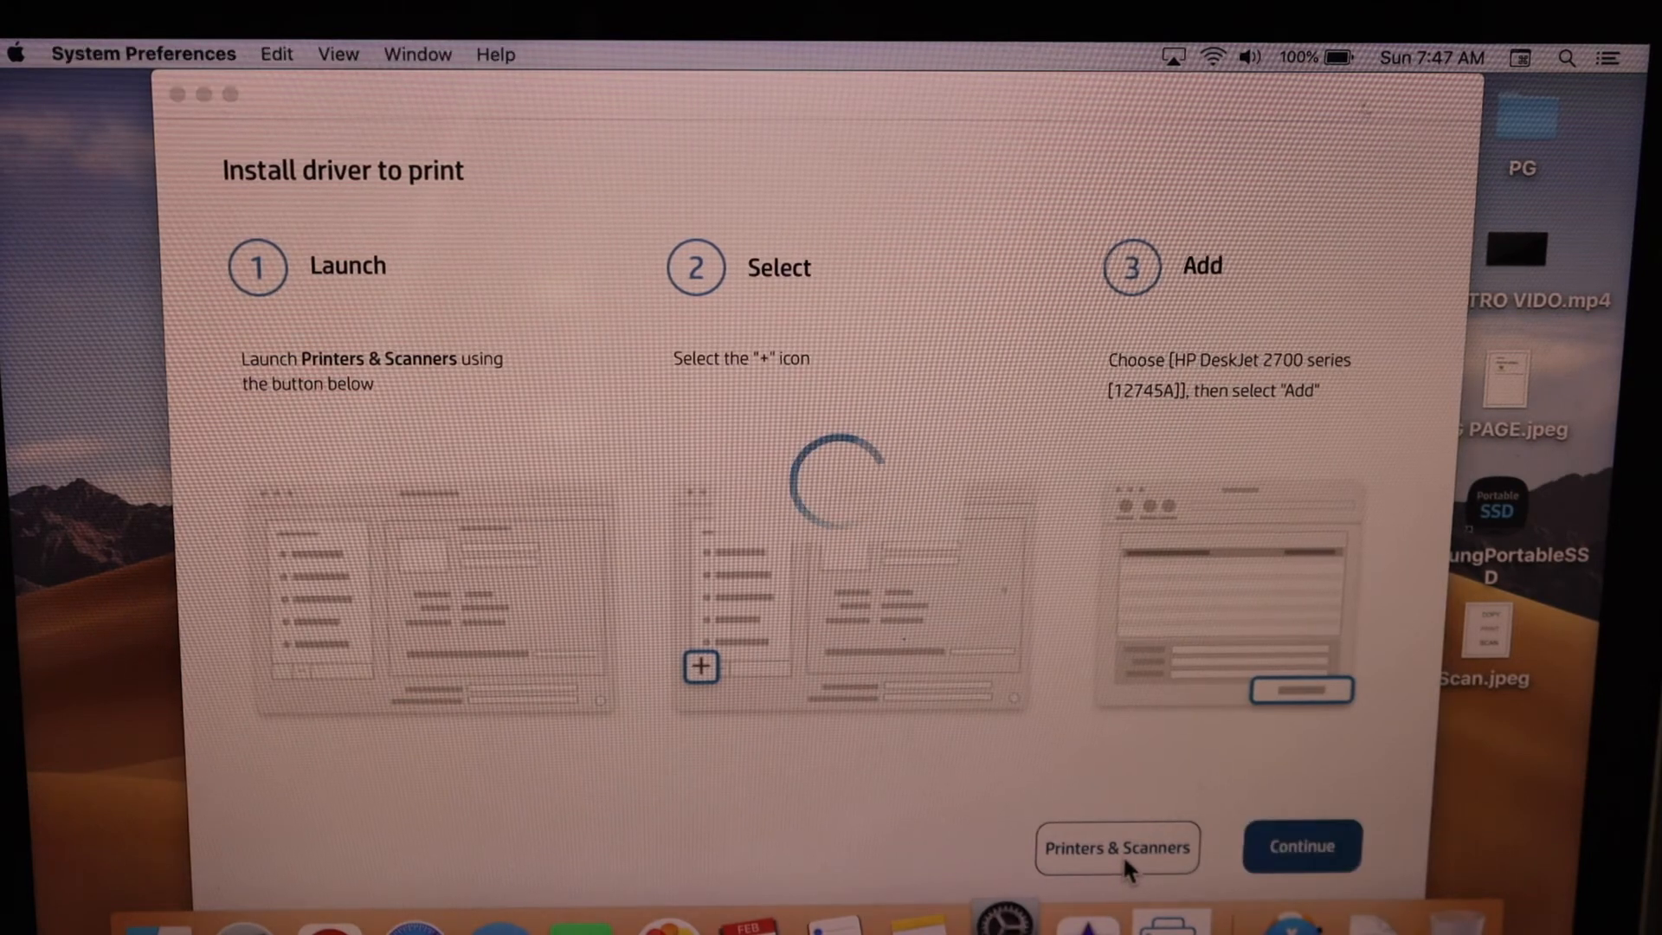
In Printers & Scanners, select HP DeskJet 2700 series [12745A]
{"action": "left_click", "coordinate": [1115, 847]}
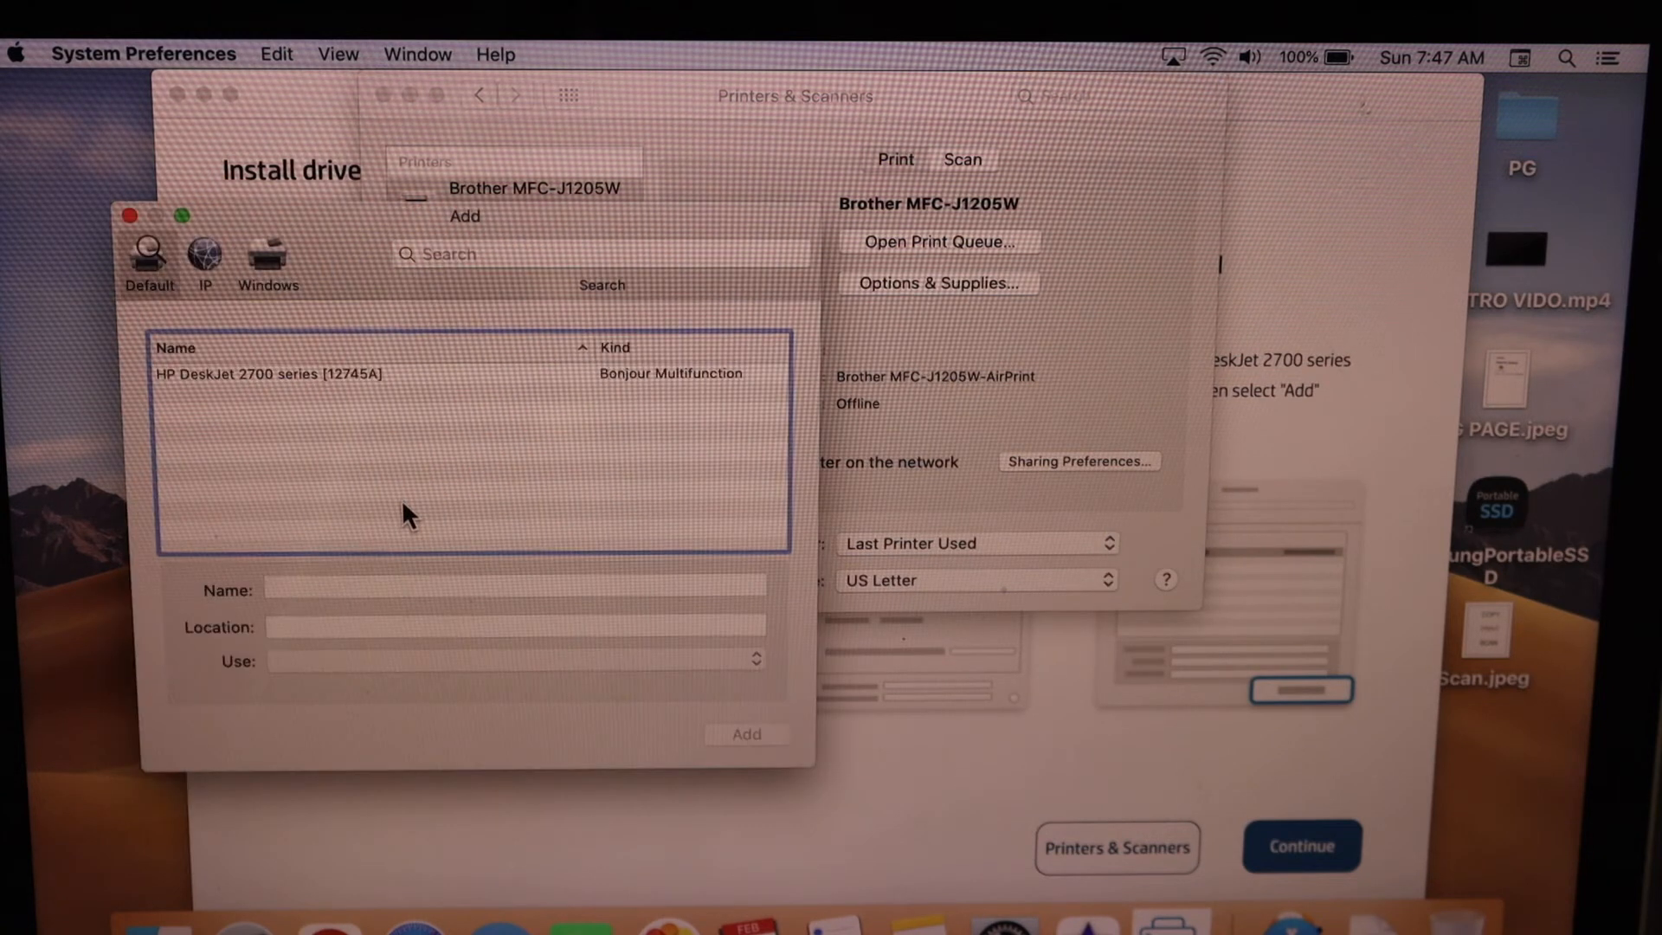
{"action": "left_click", "coordinate": [264, 373]}
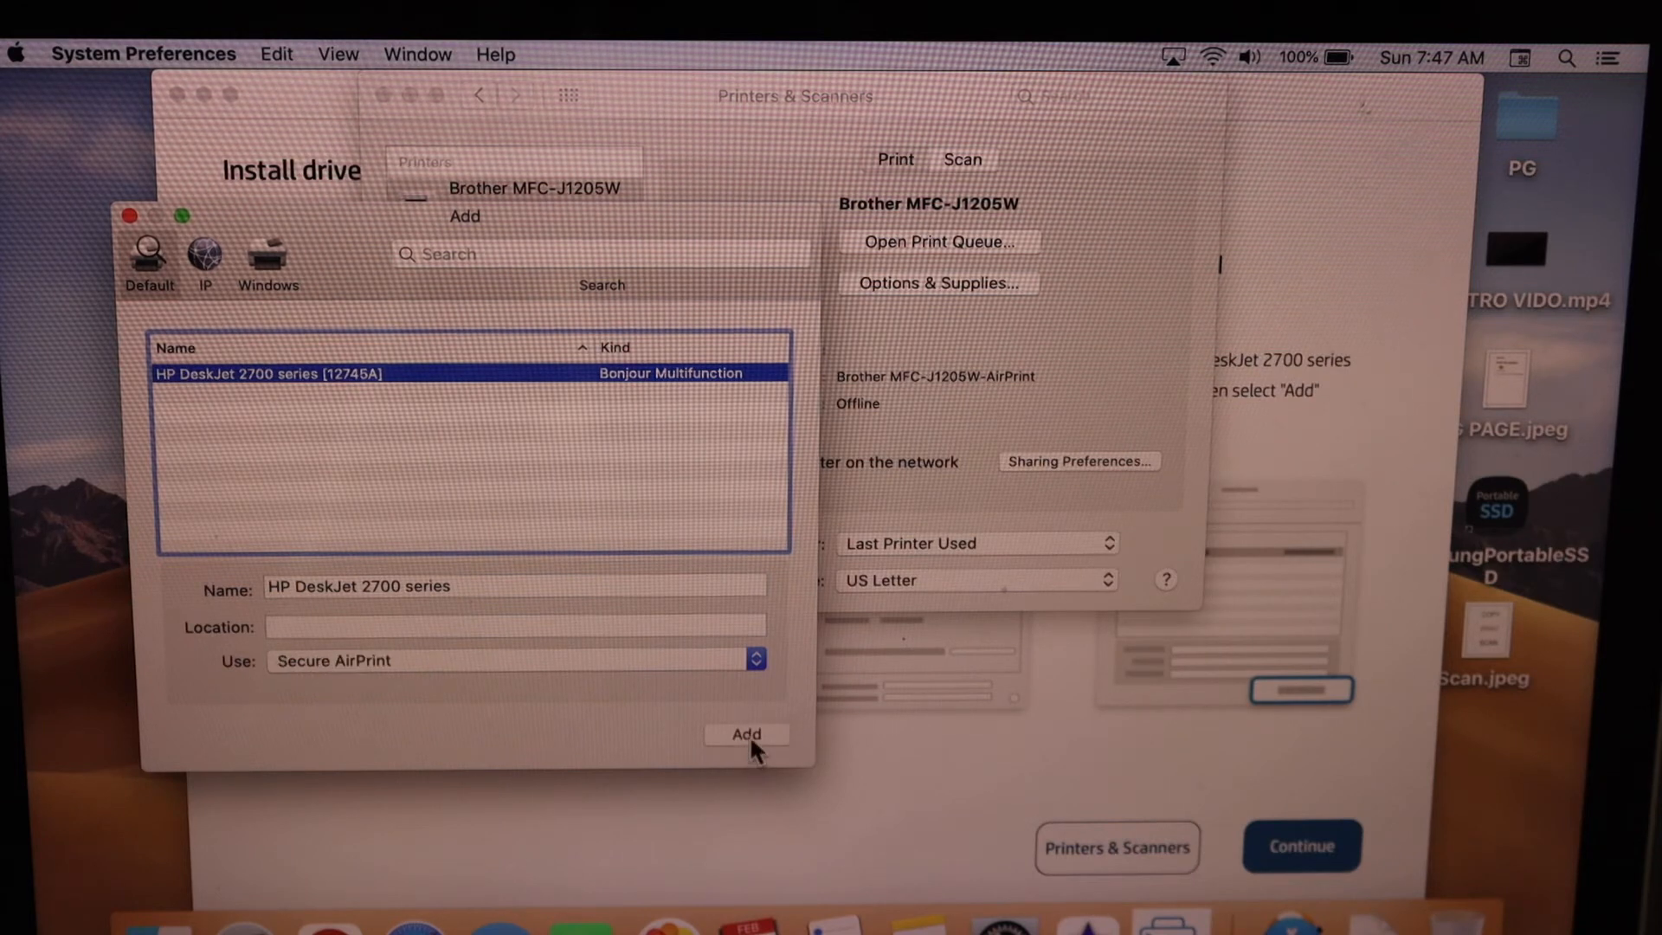
Add the DeskJet printer and dismiss the installation success message
{"action": "left_click", "coordinate": [747, 735]}
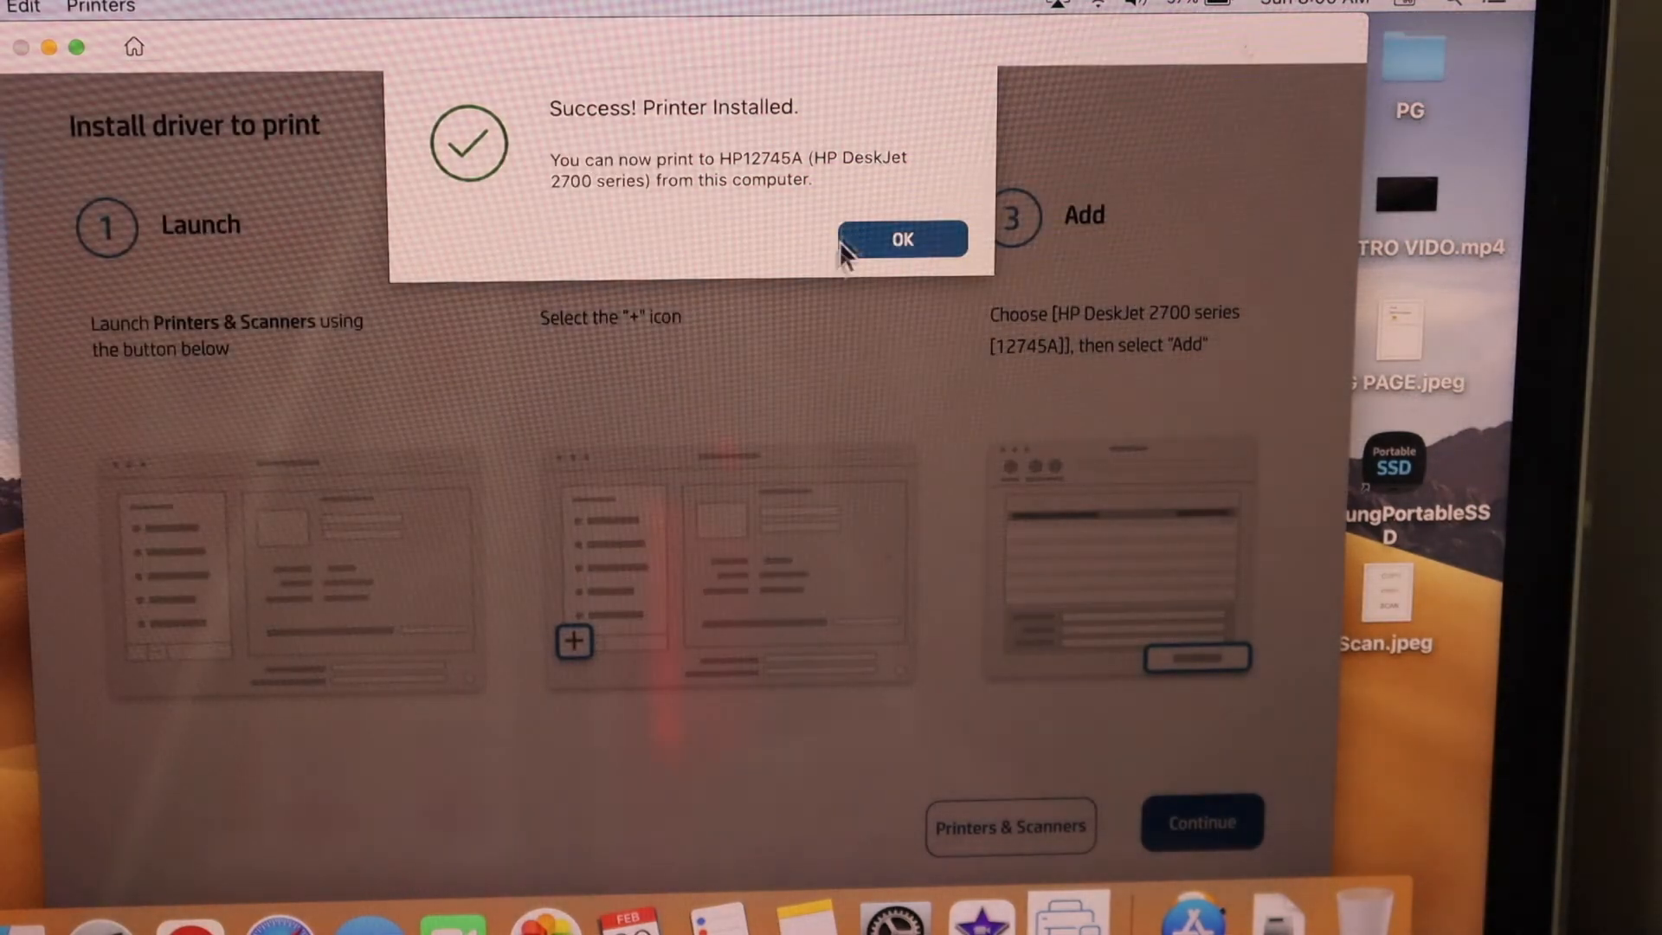
{"action": "left_click", "coordinate": [902, 240]}
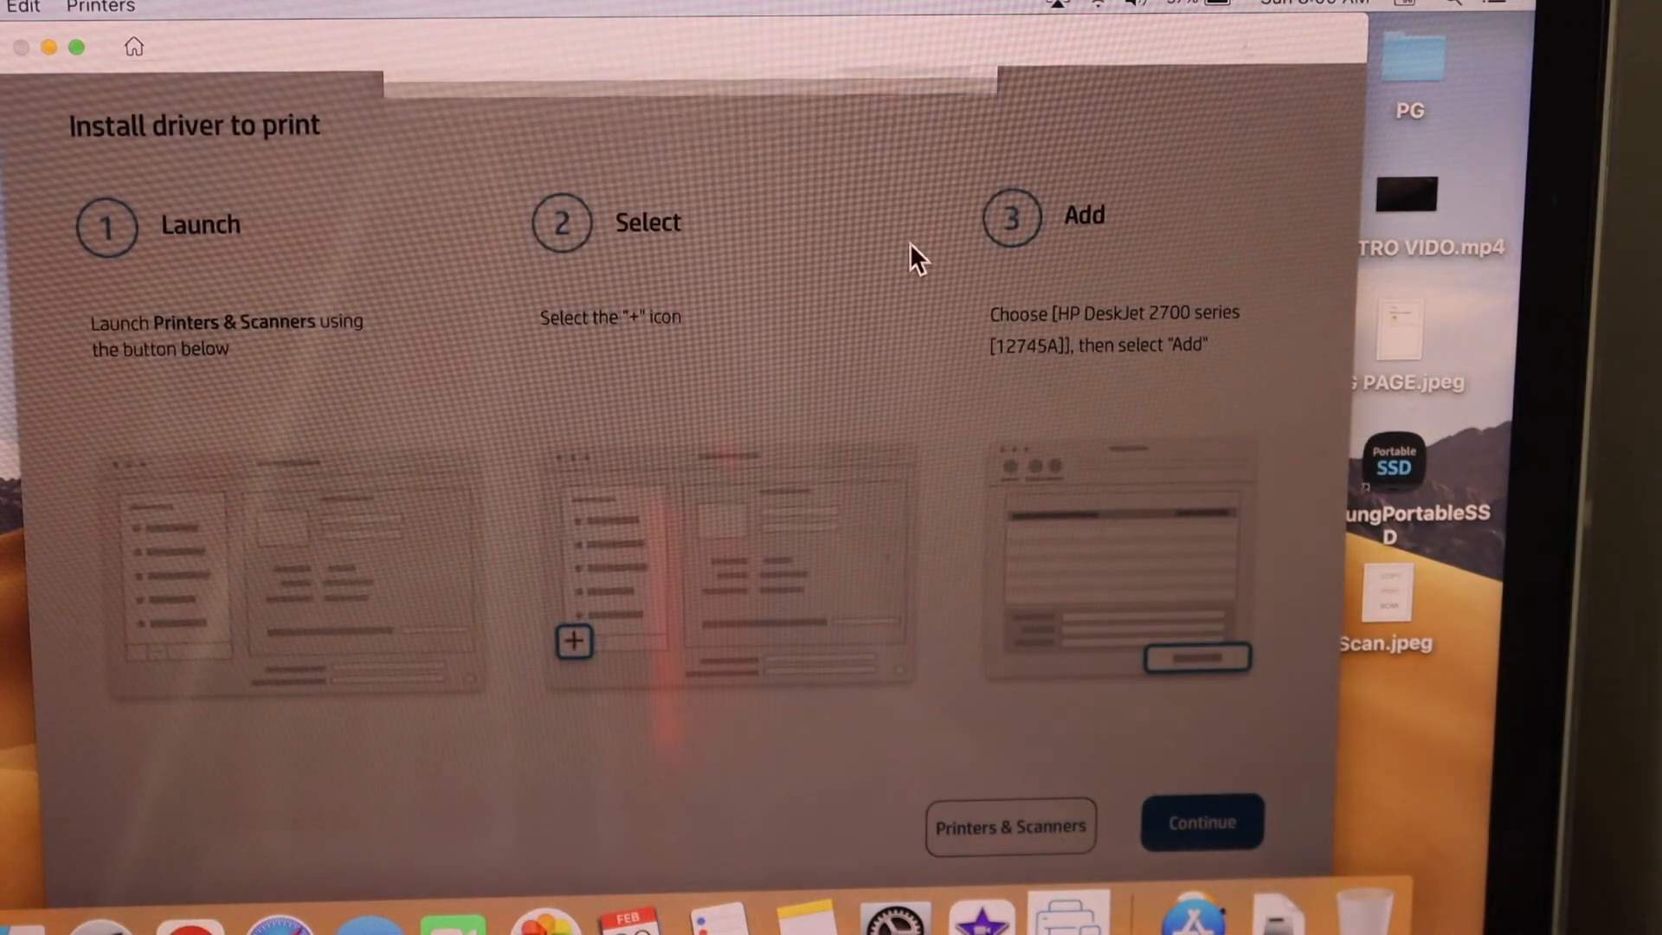